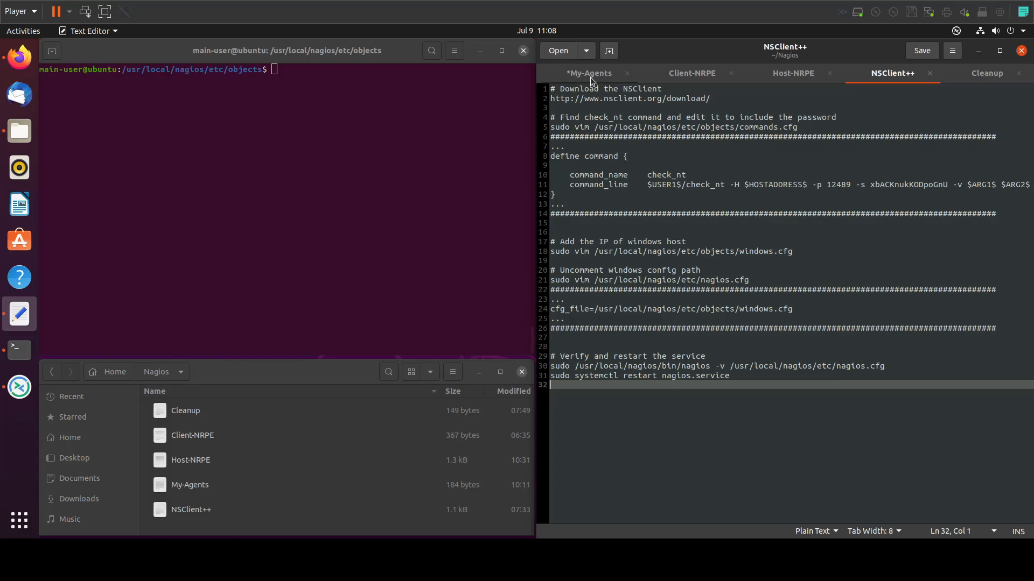
Step: Save the My-Agents notes, then copy the commands.cfg editing command from the NSClient++ notes
click(587, 74)
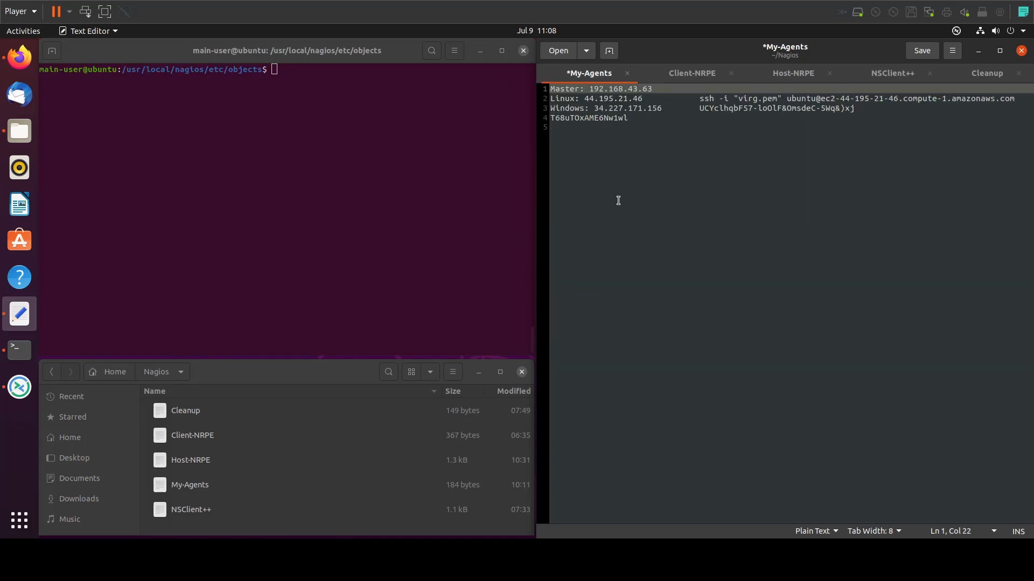
click(922, 50)
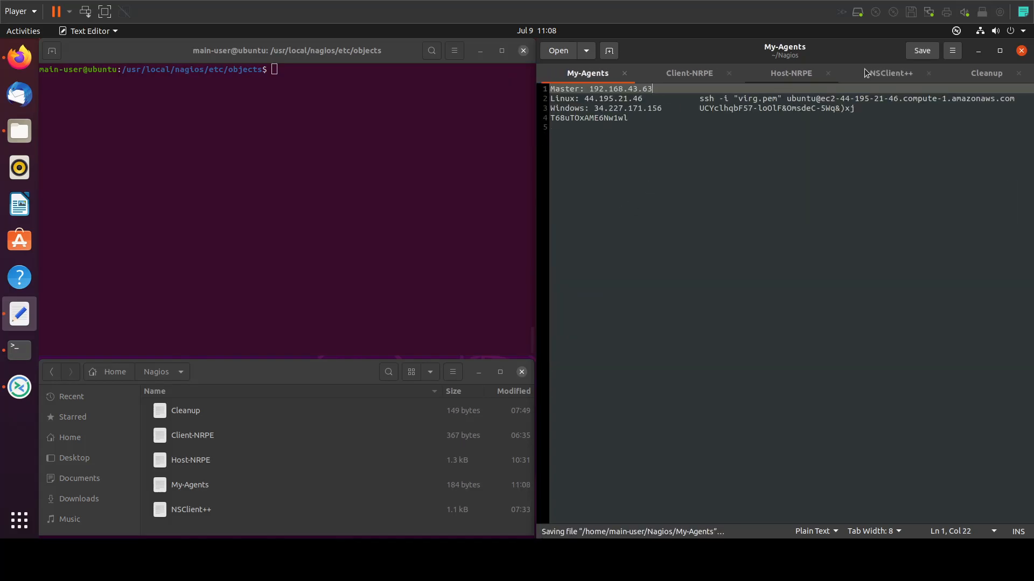
click(889, 73)
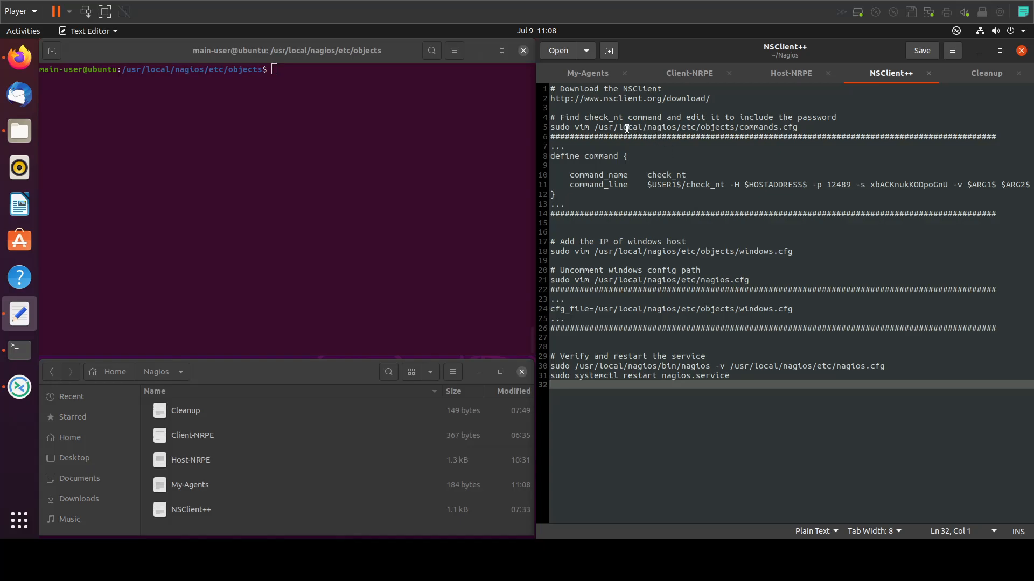
right_click(626, 127)
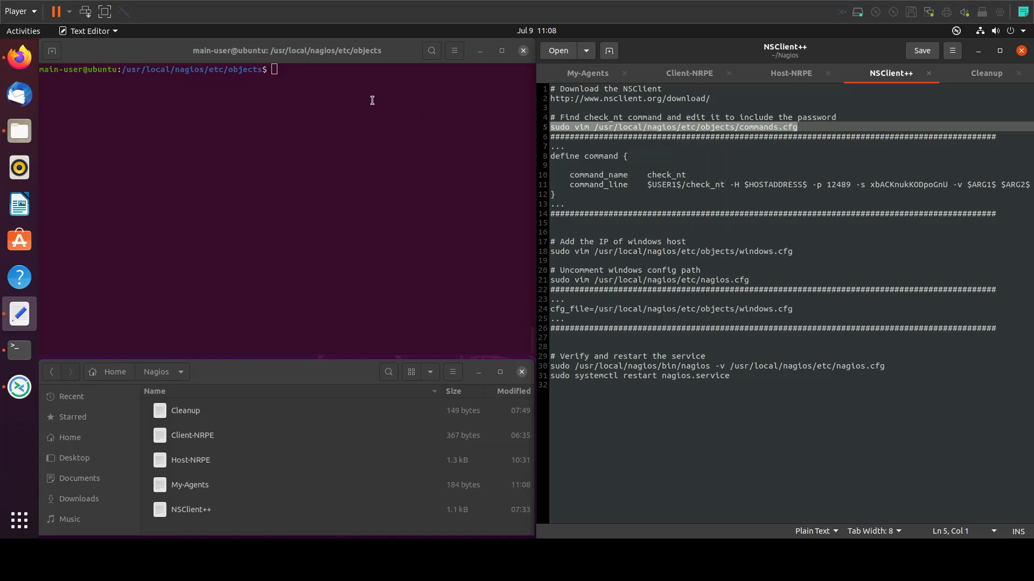
Step: List the object configs, open commands.cfg with sudo vim, and search for the check_ht definitions
text(ls)
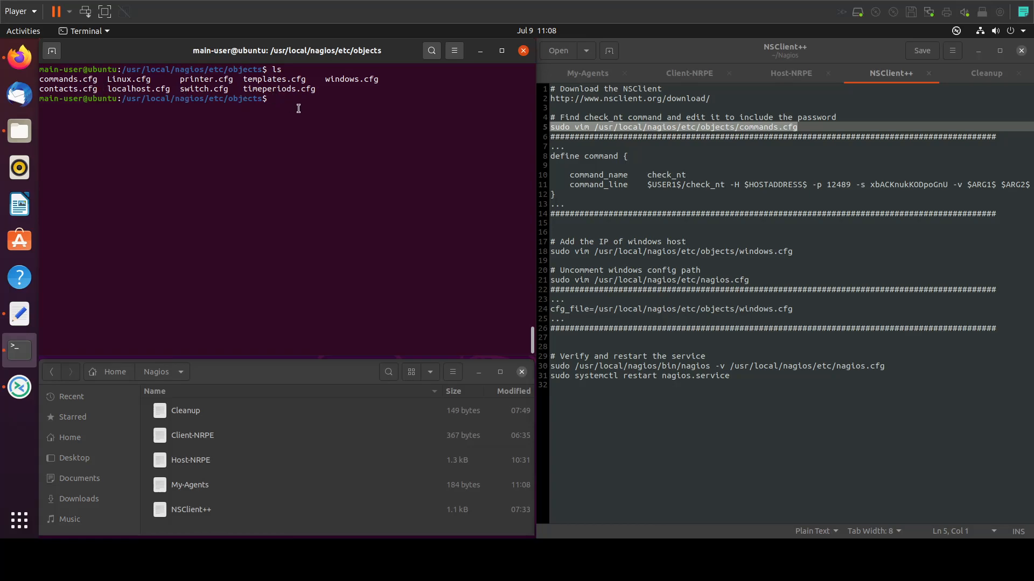
text(sudo vim /usr/local/nagios/etc/objects/commands.cfg)
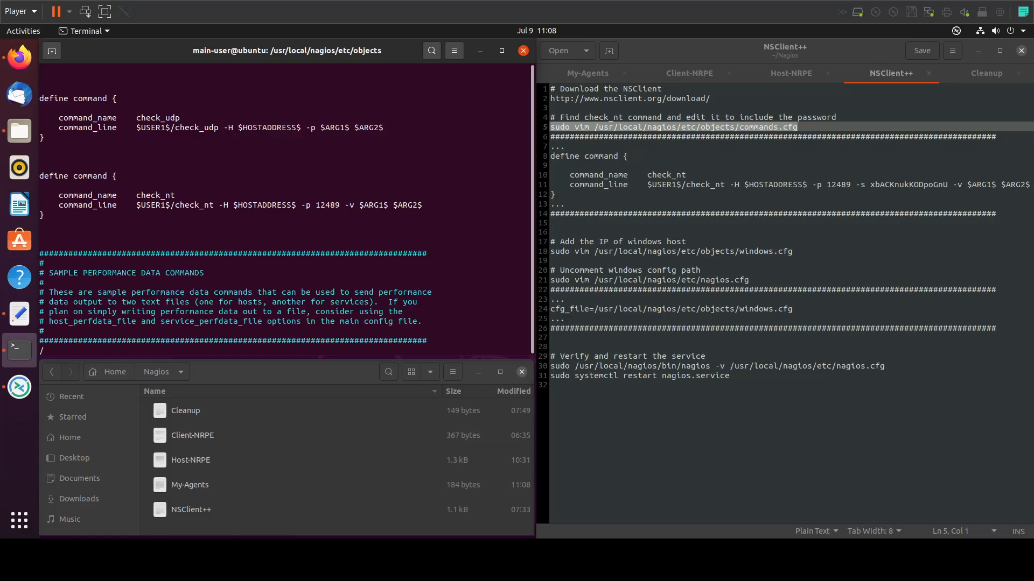
text(check)
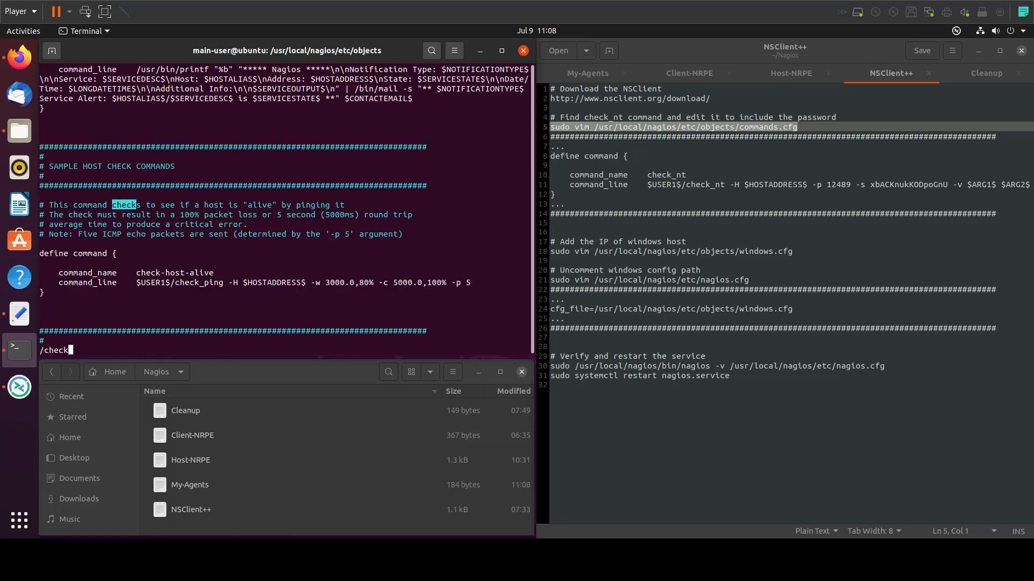
text(_ht)
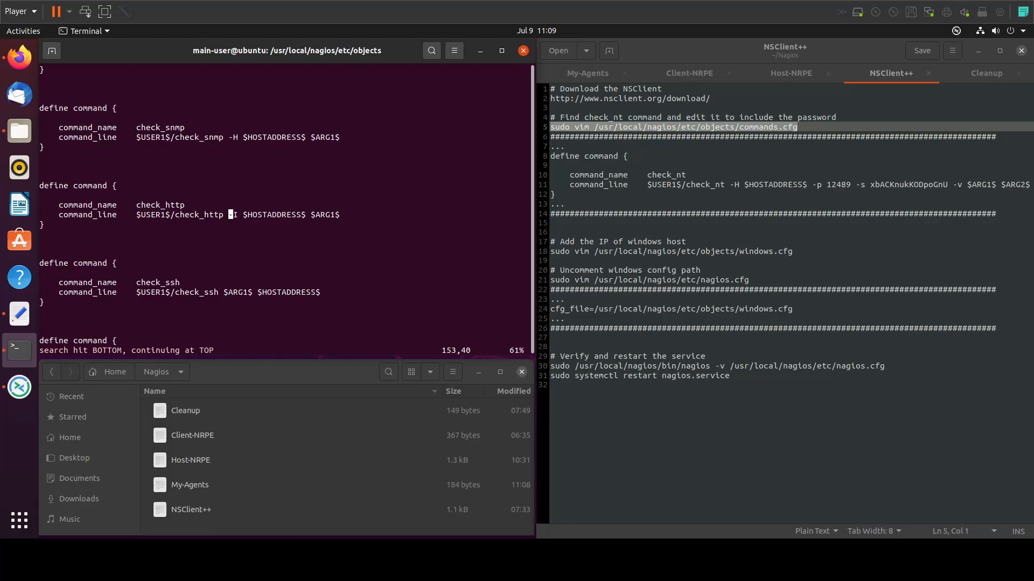
click(586, 73)
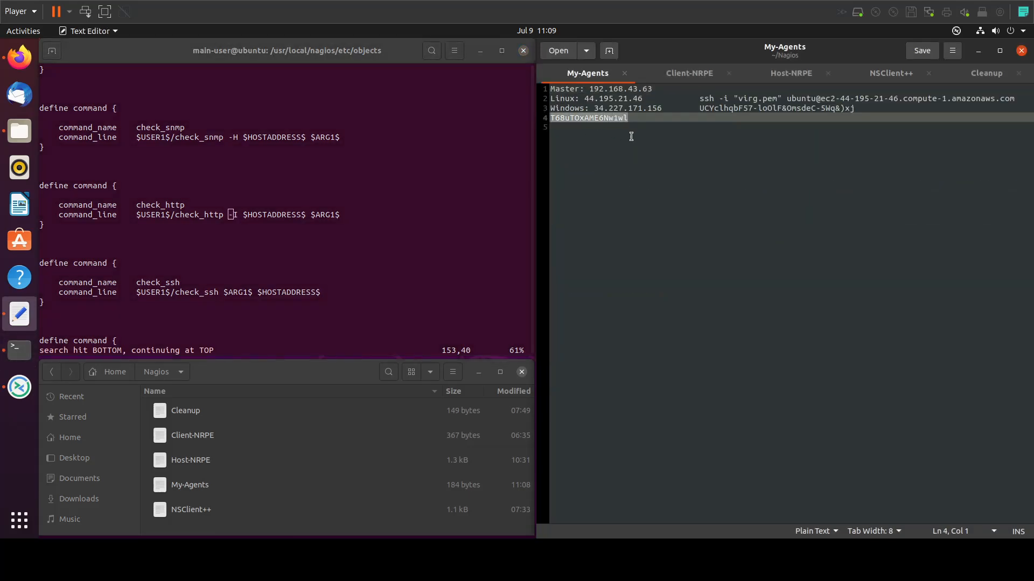
click(890, 73)
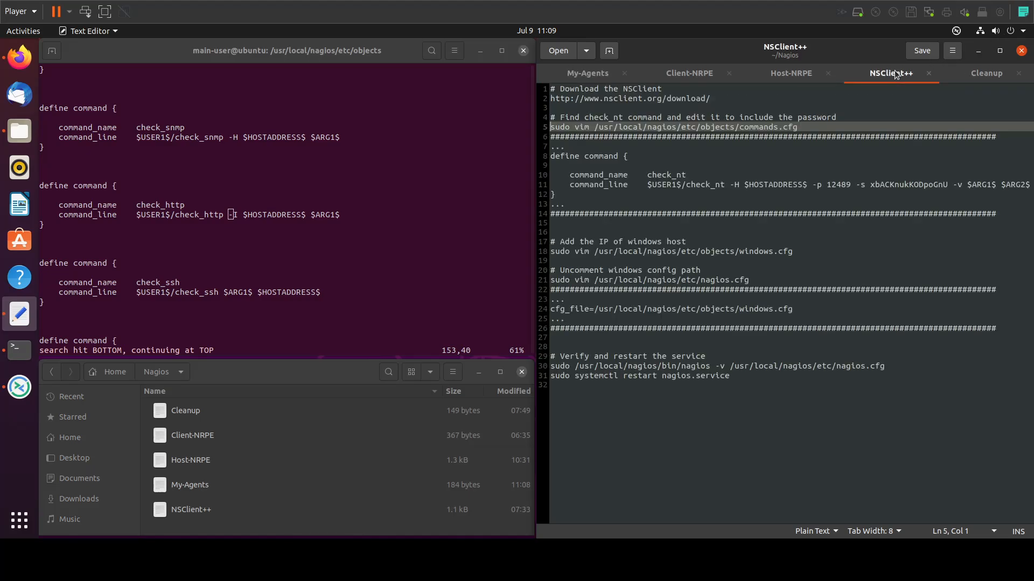
double_click(882, 184)
text(/c)
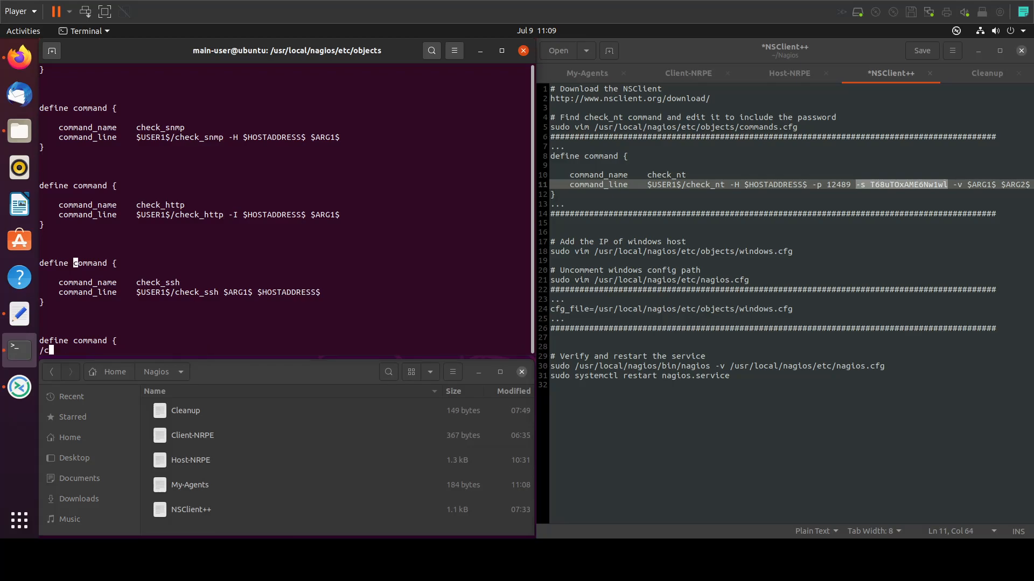
text(heck_)
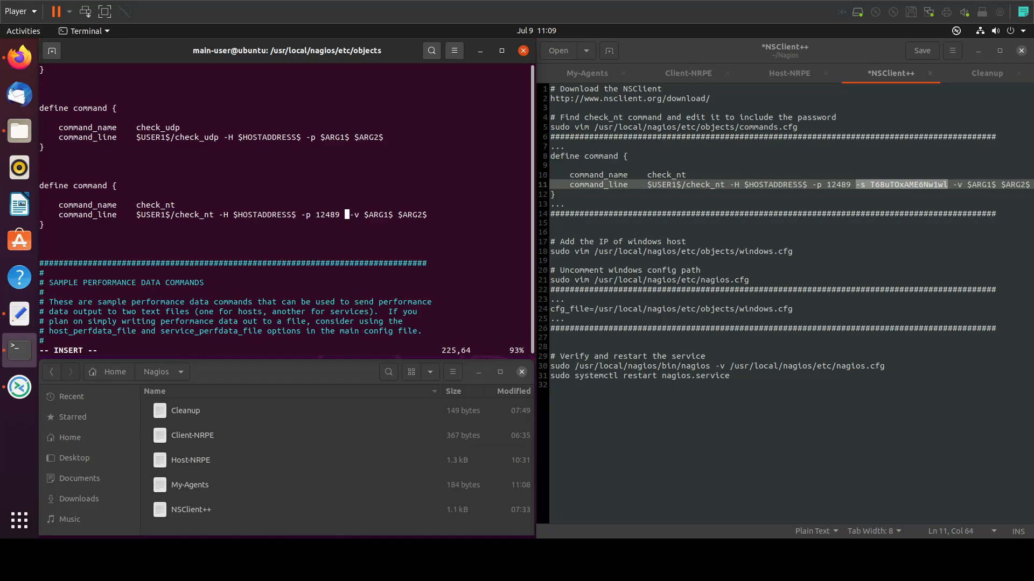
right_click(351, 215)
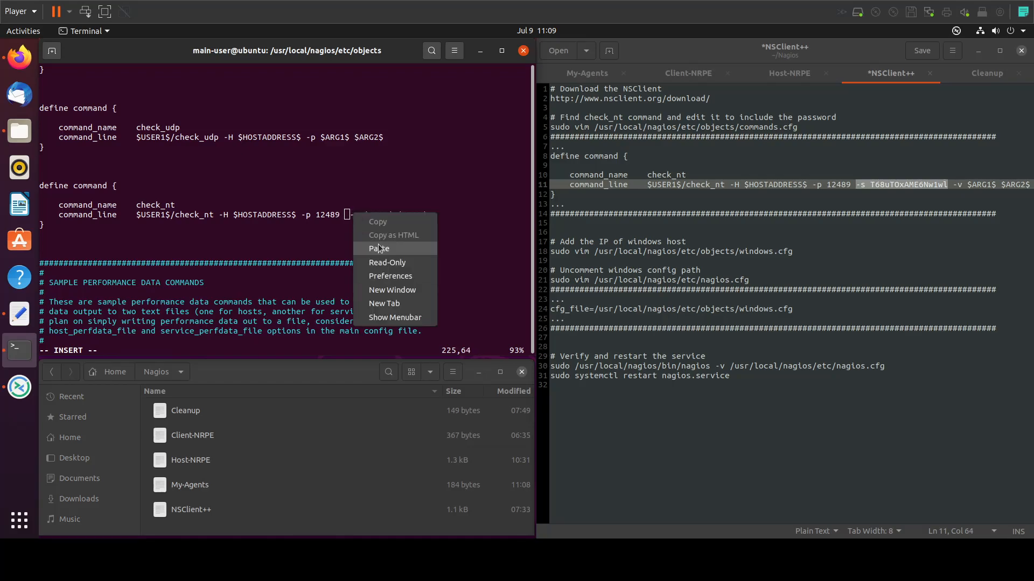
click(379, 249)
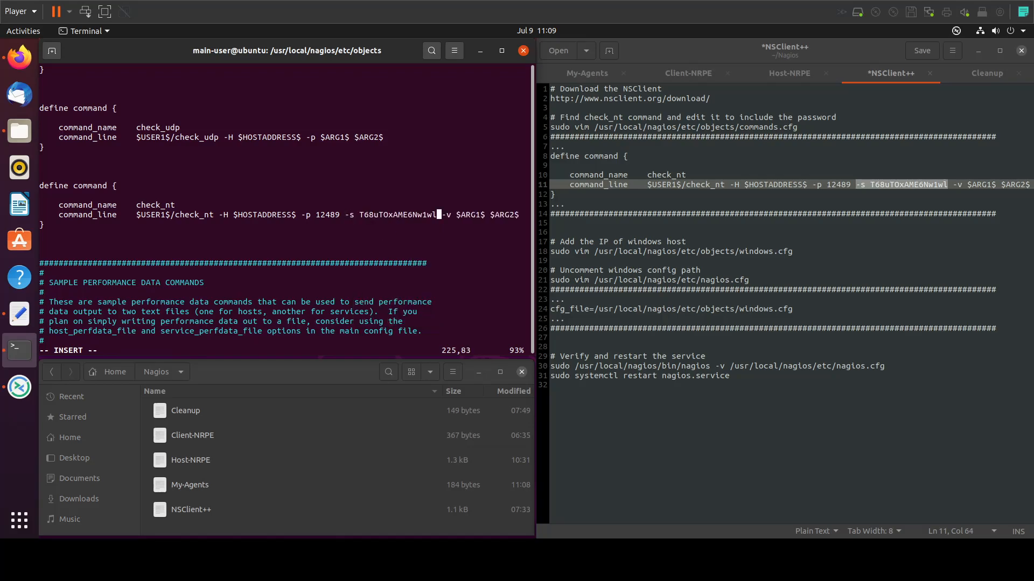
text(:wq!)
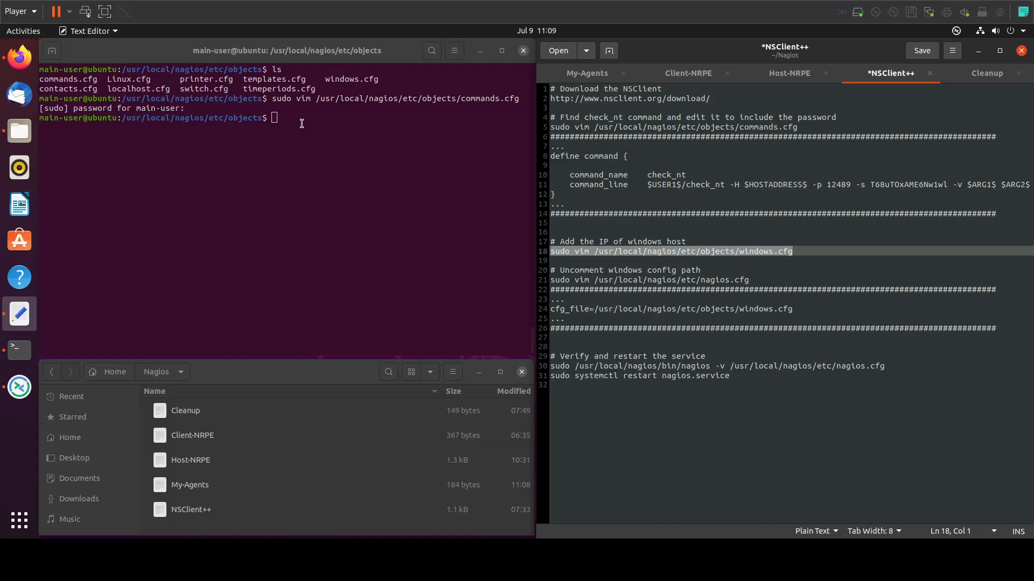
Step: Open windows.cfg in sudo vim and replace address 192.168.1.2 with 34.227.171.156
click(263, 117)
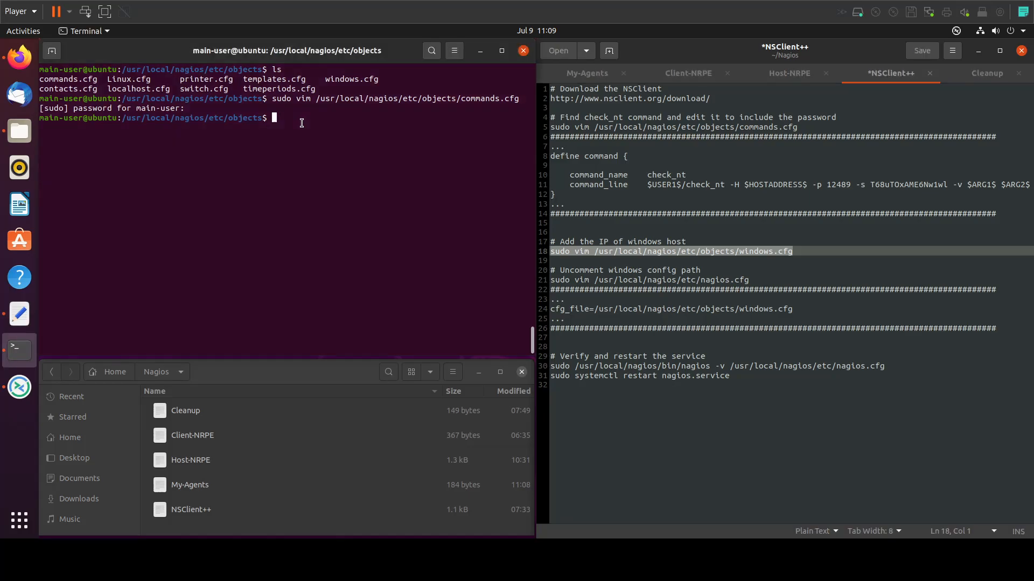
text(ls)
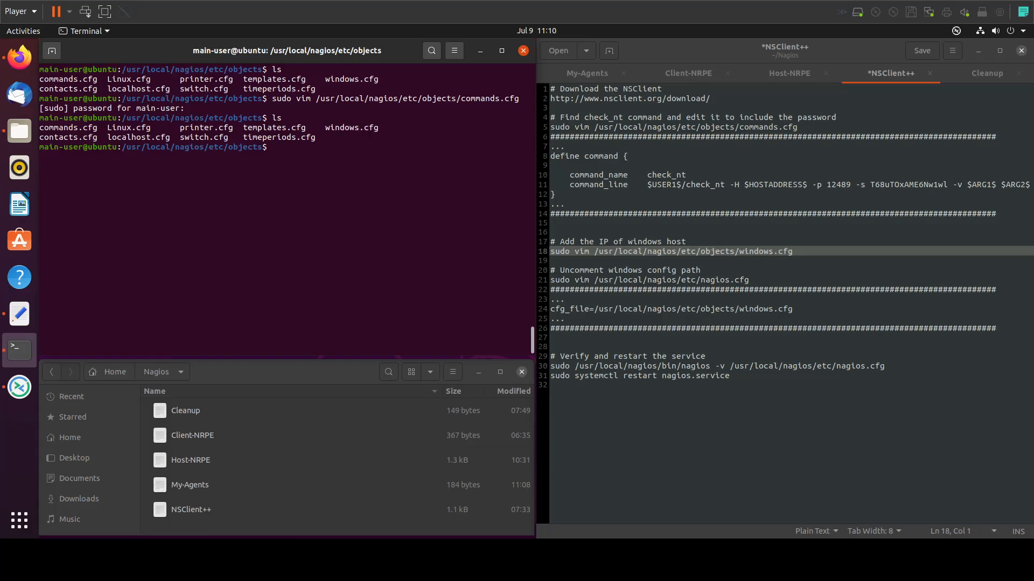
text(sudo)
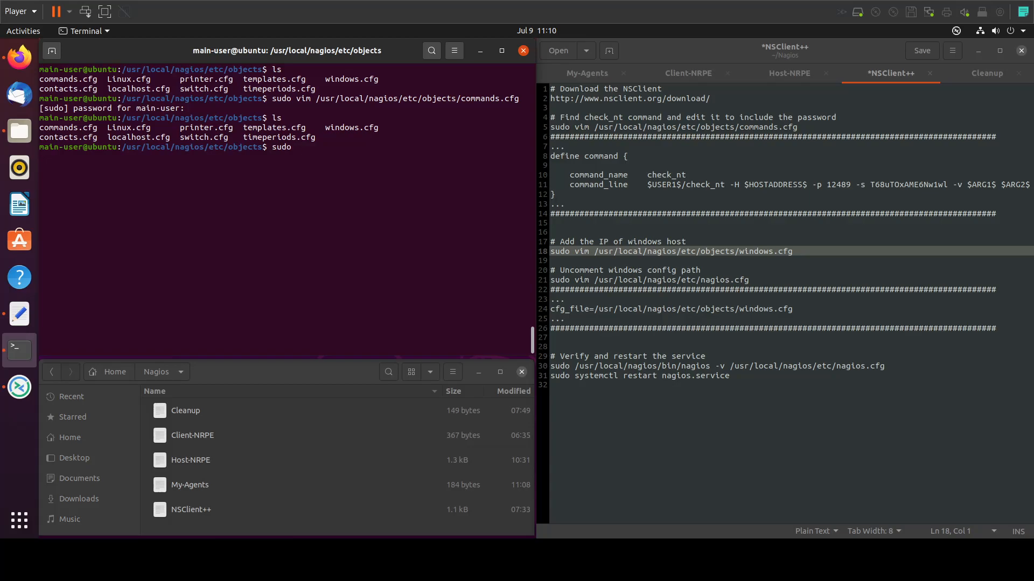
text(vim windows.cfg)
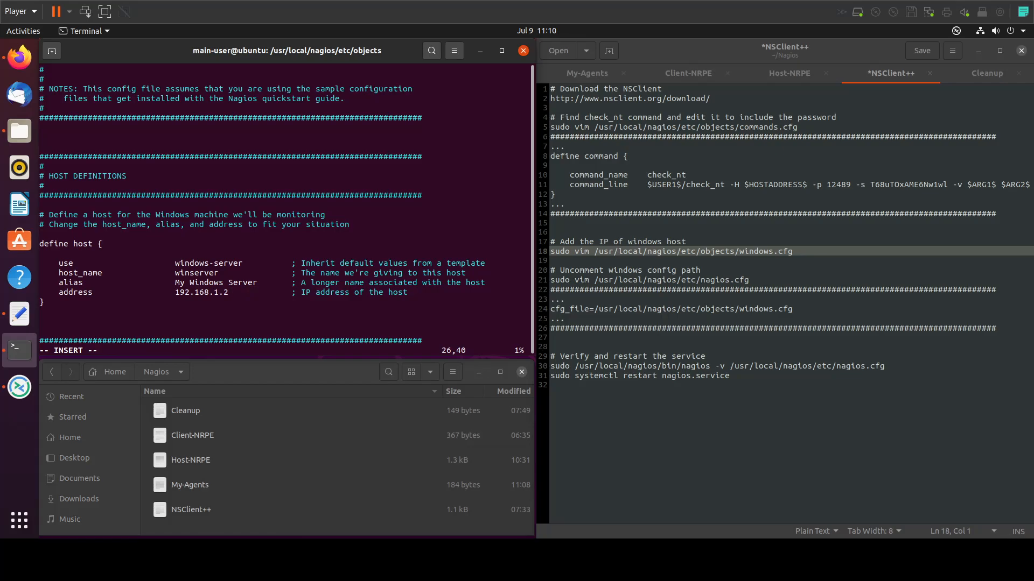
click(587, 73)
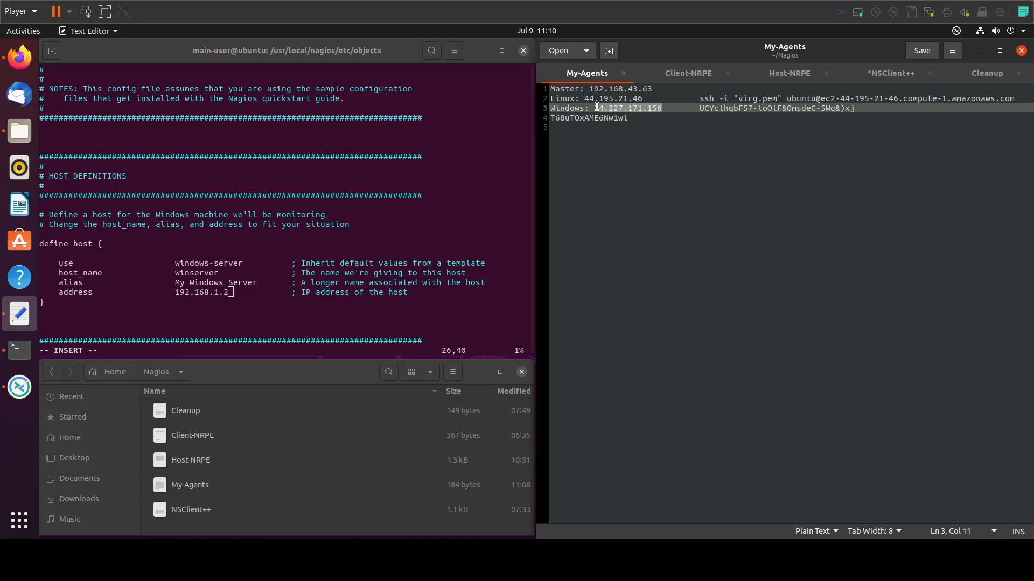
key(BackSpace)
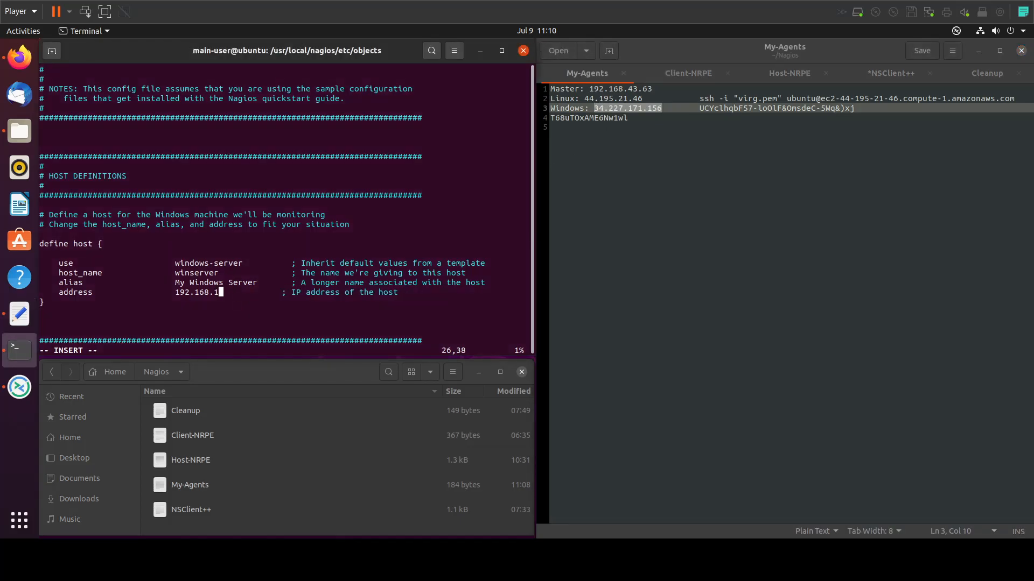
key(BackSpace)
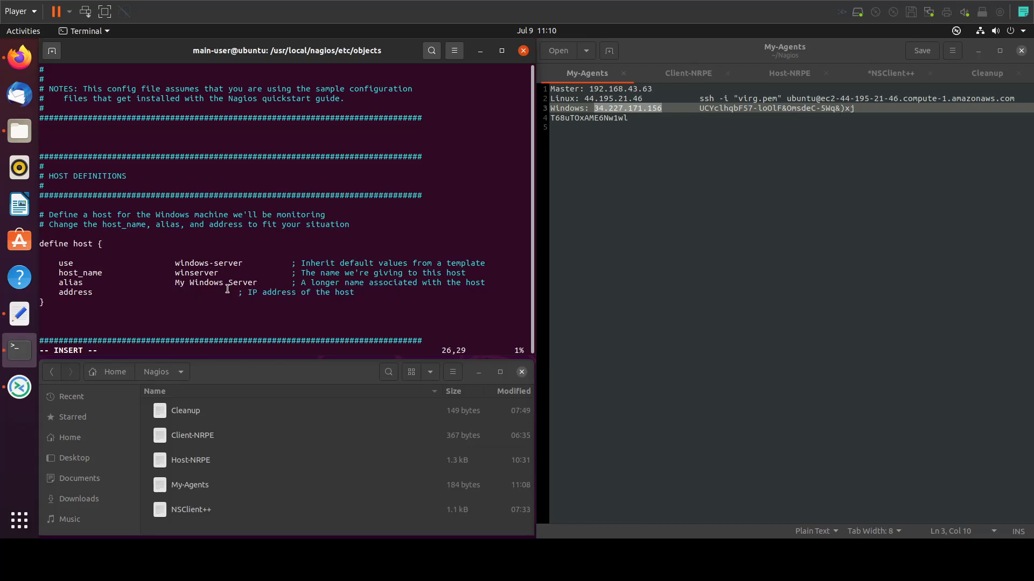
text(34.227.171.156)
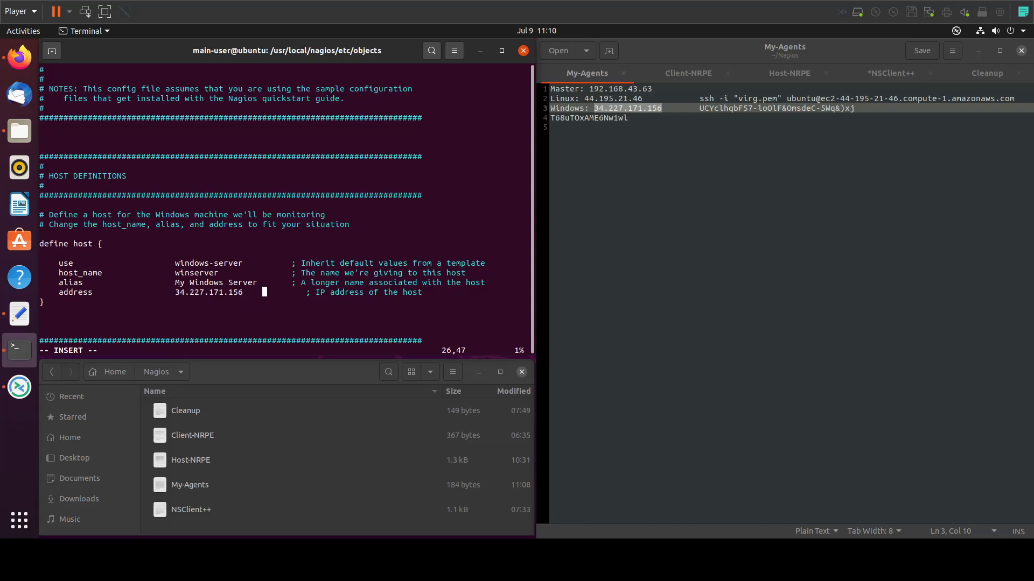
key(Escape)
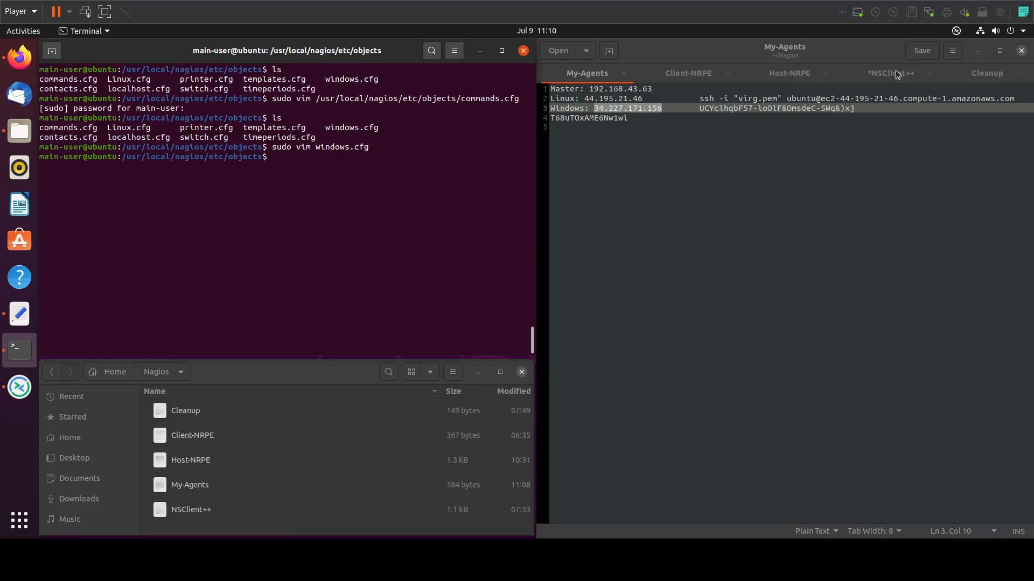
Step: Find the windows.cfg cfg_file line in nagios.cfg, remove its #, and save with :wq!
click(889, 73)
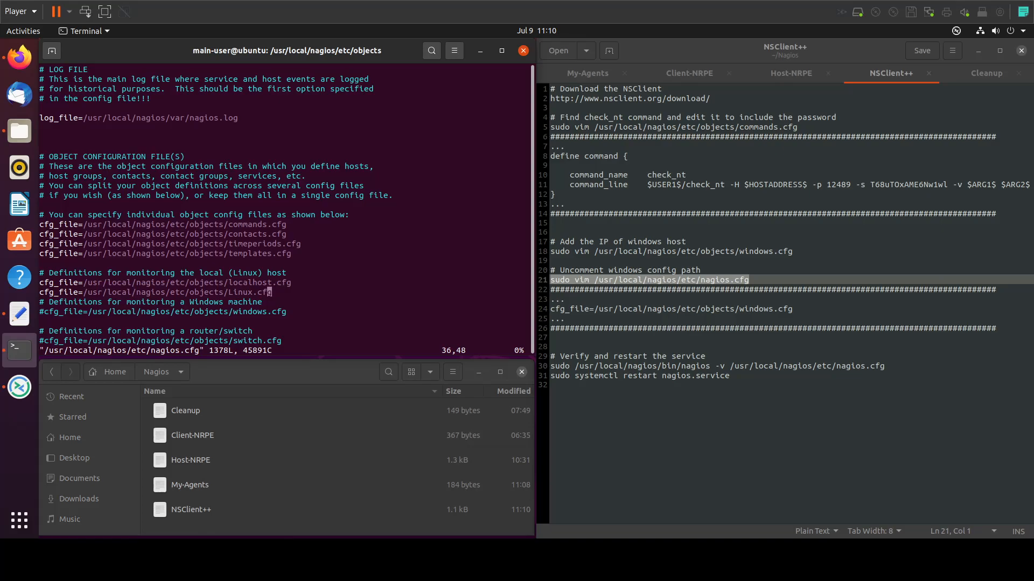
text(/wind)
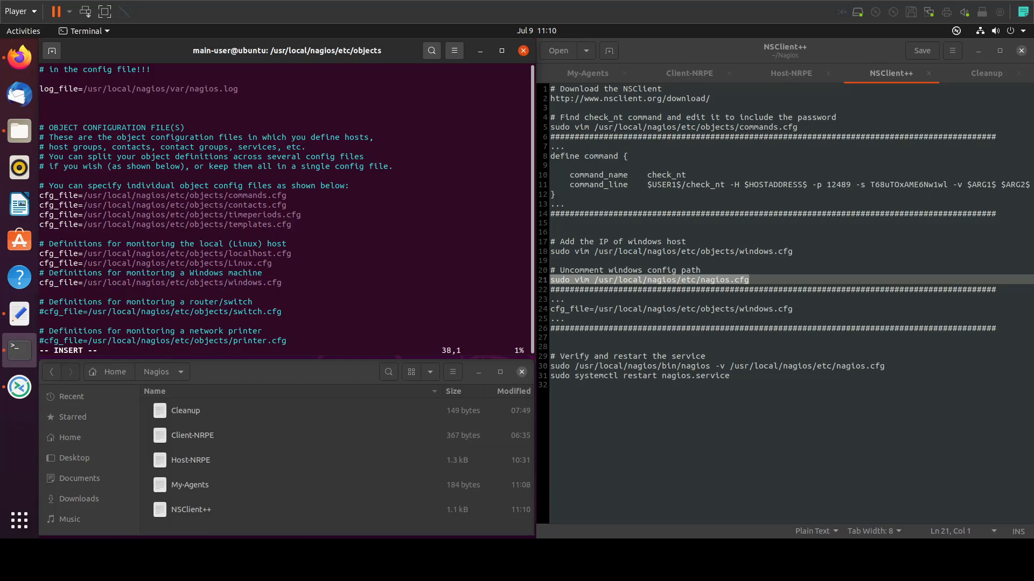
text(:wq!)
text(ls)
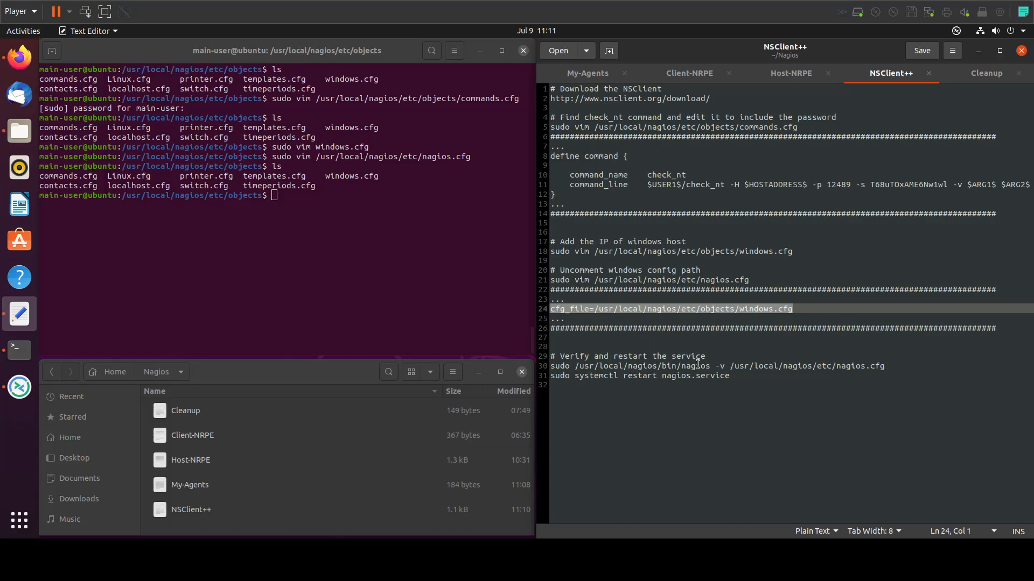
Step: Run the nagios -v nagios.cfg check from the notes, then restart nagios.service
click(696, 366)
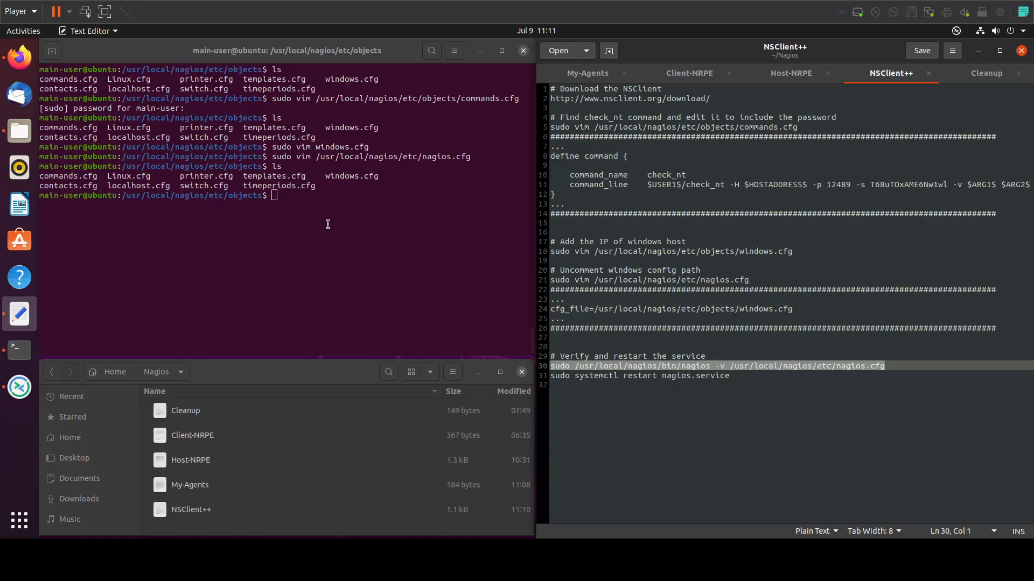
key(Return)
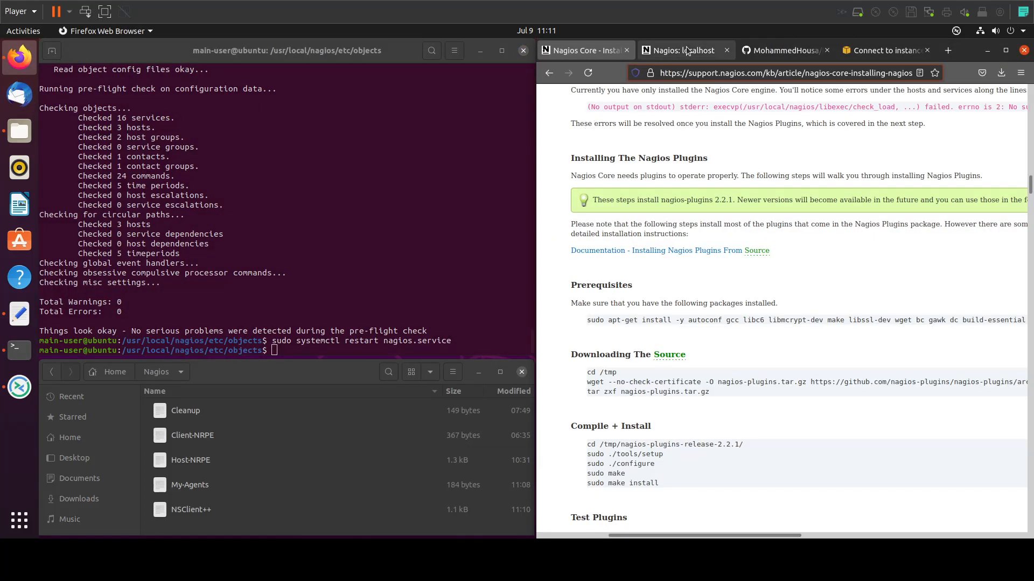
Step: Reload the Nagios: localhost tab and view the Hosts list, then the Services list
click(681, 50)
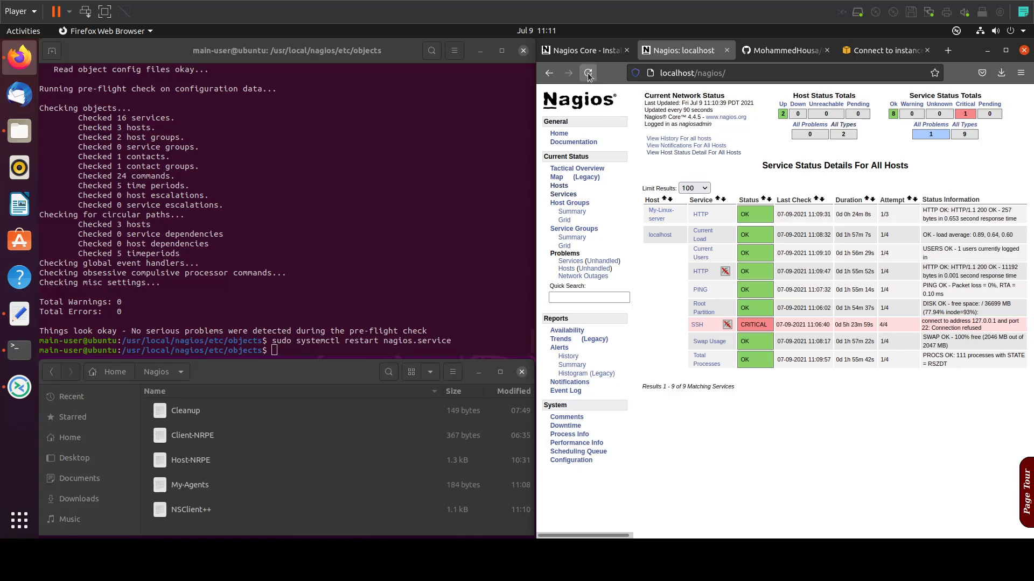
click(588, 73)
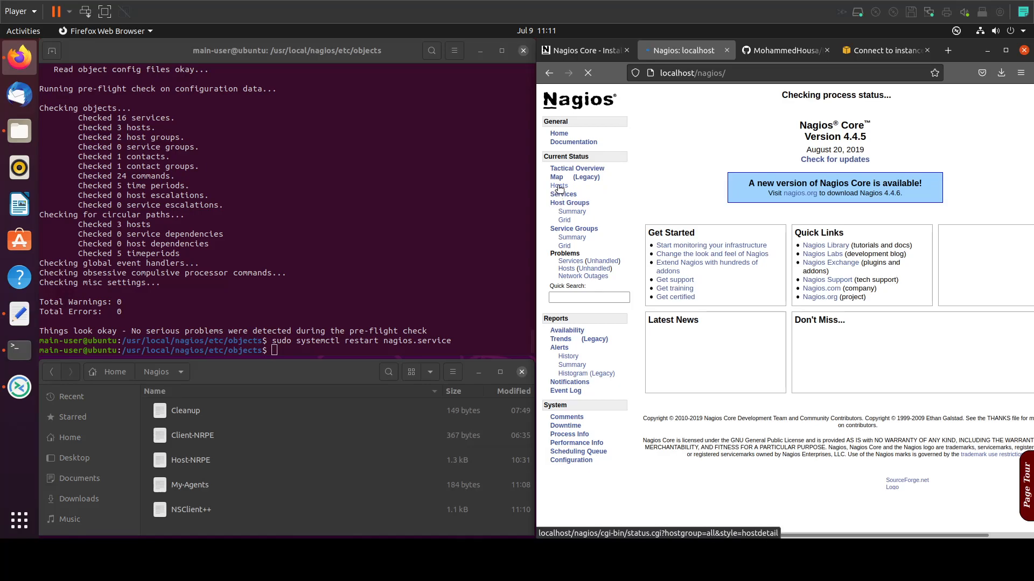
click(558, 185)
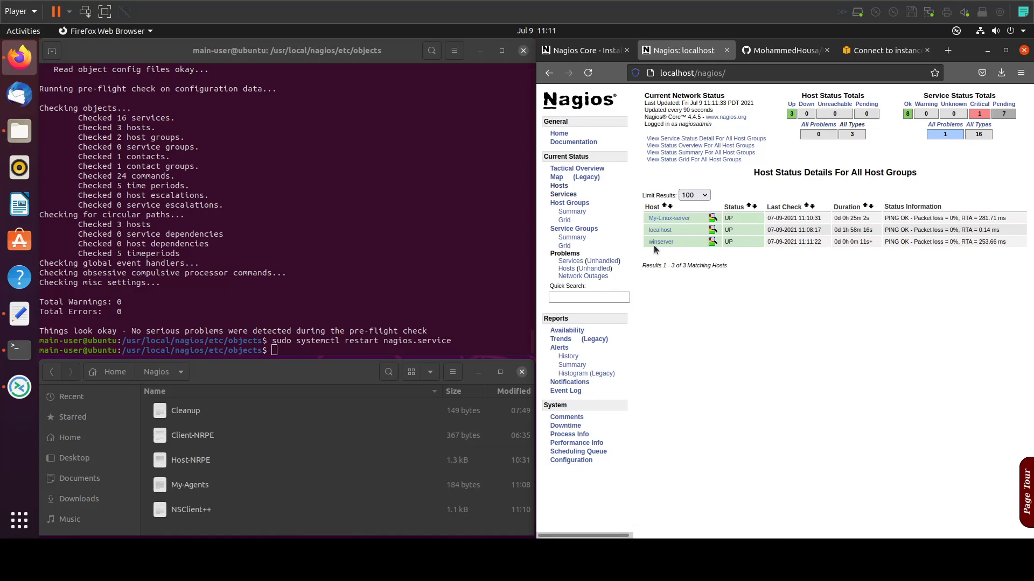
mouse_move(708, 250)
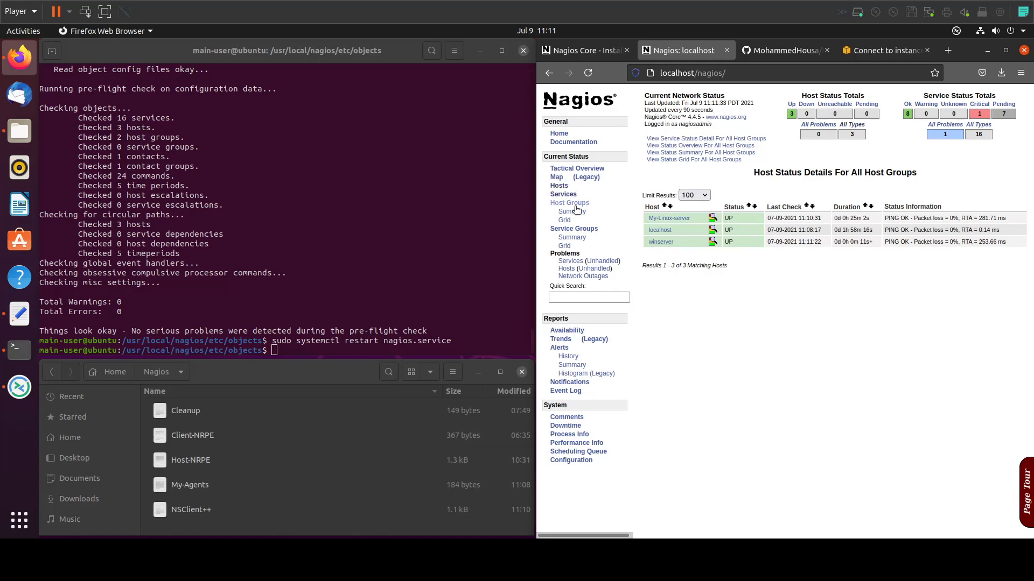
click(559, 195)
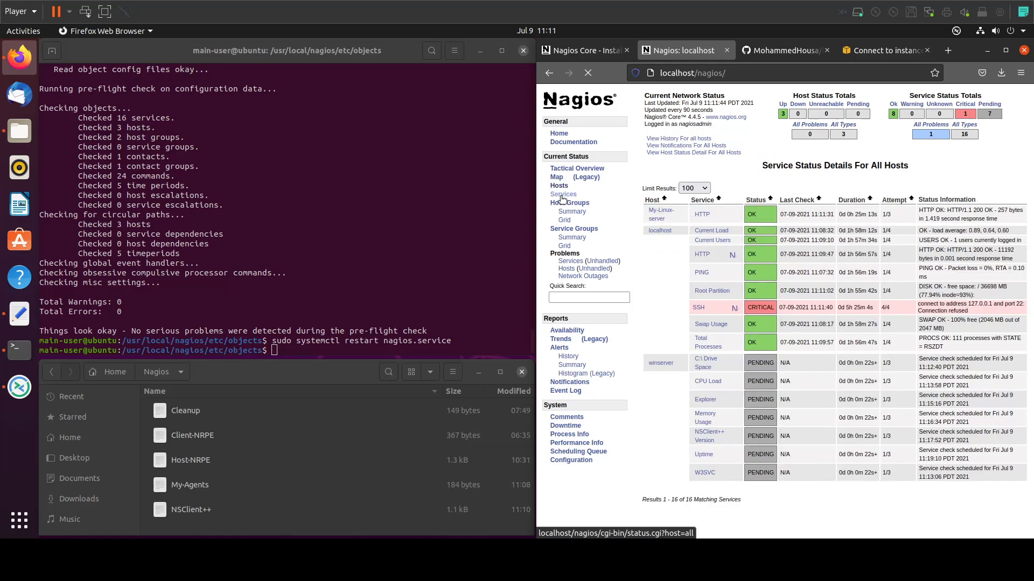